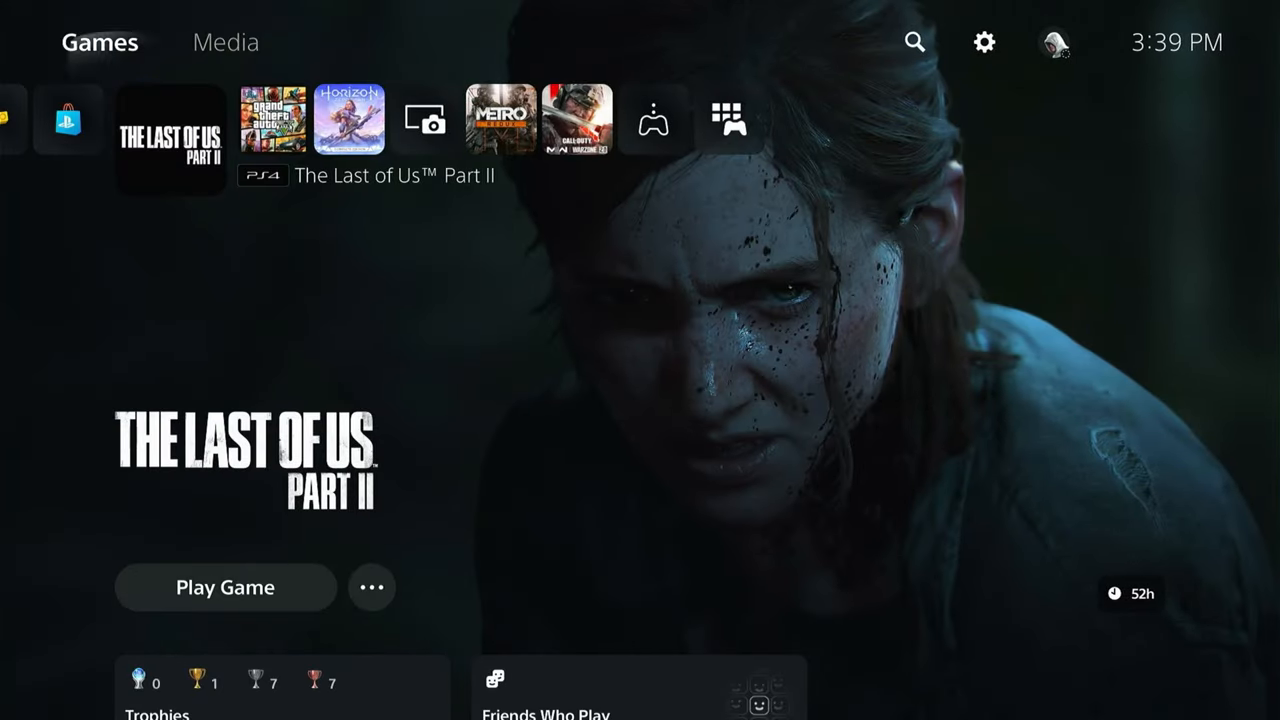
mouse_move(990, 42)
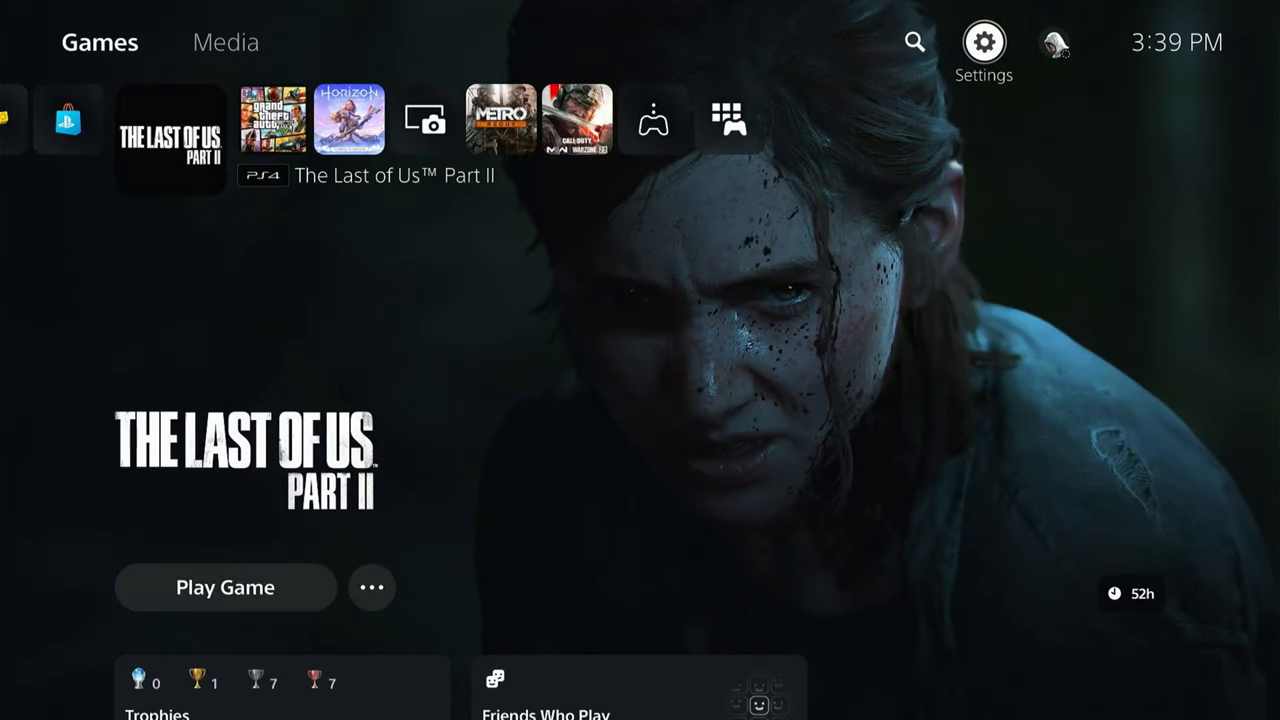
Step: Turn on Enable Remote Play under the PS5's Settings > System > Remote Play
click(983, 45)
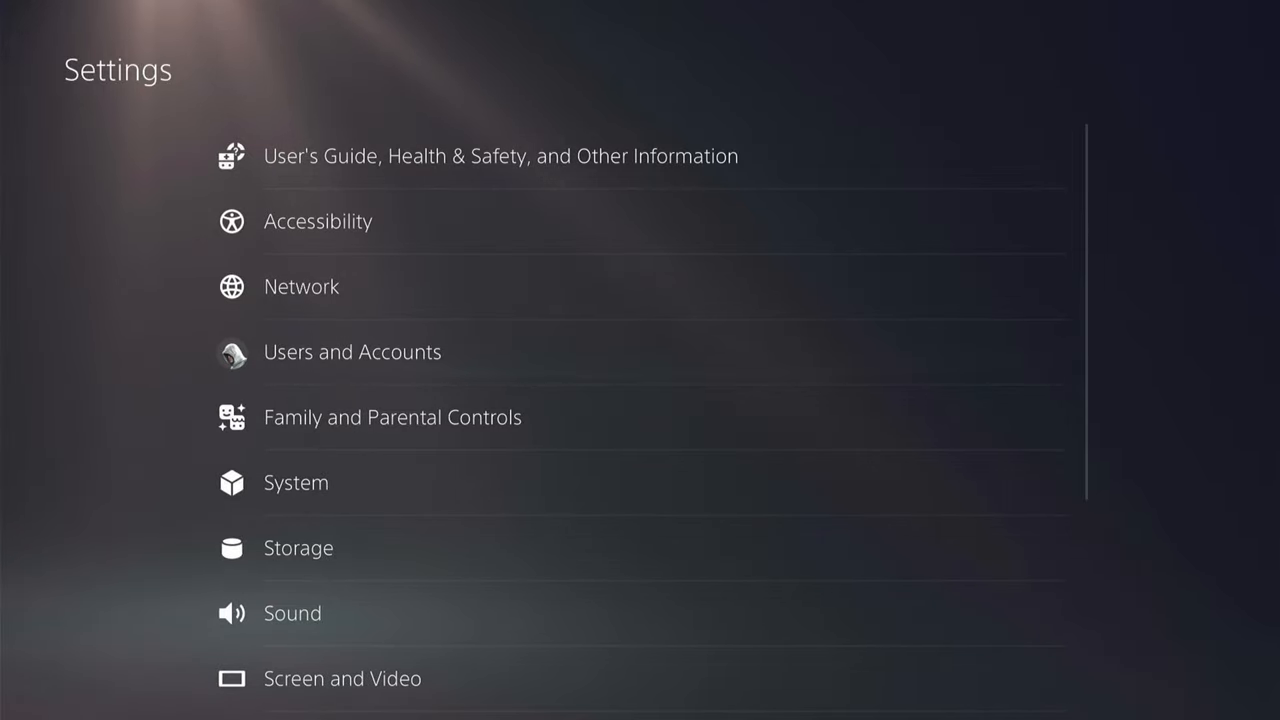
click(295, 483)
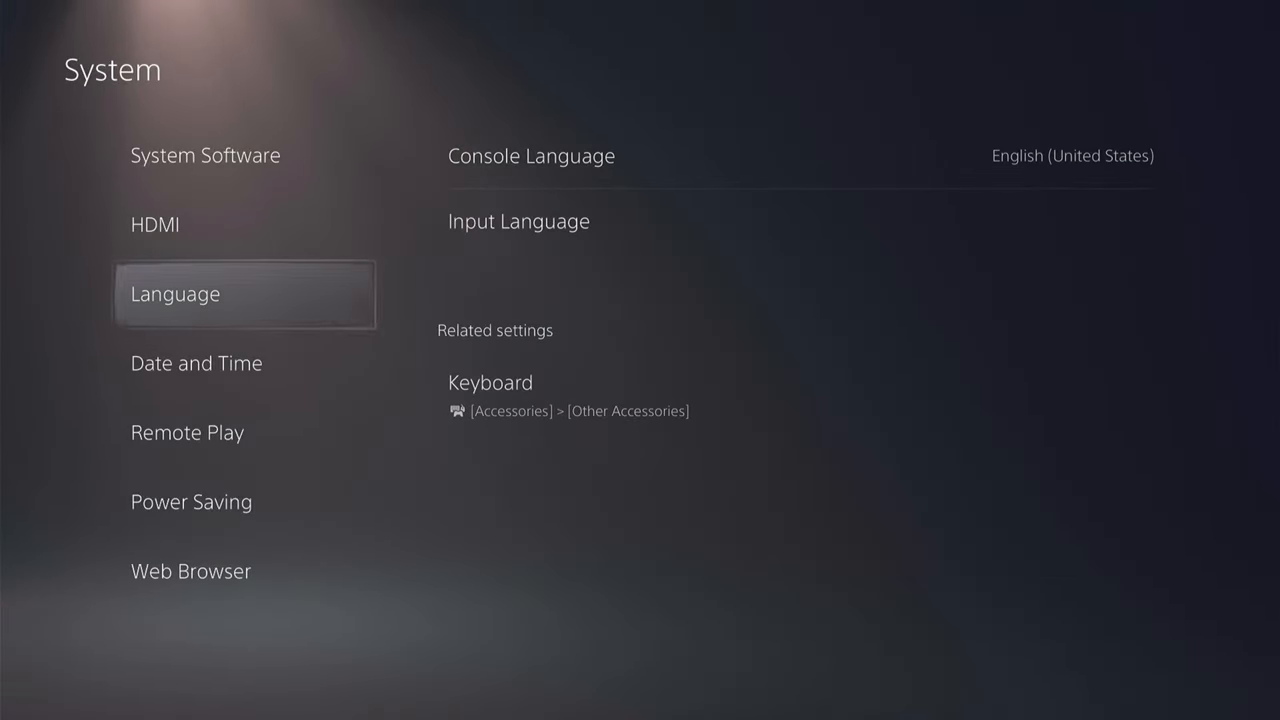
click(187, 432)
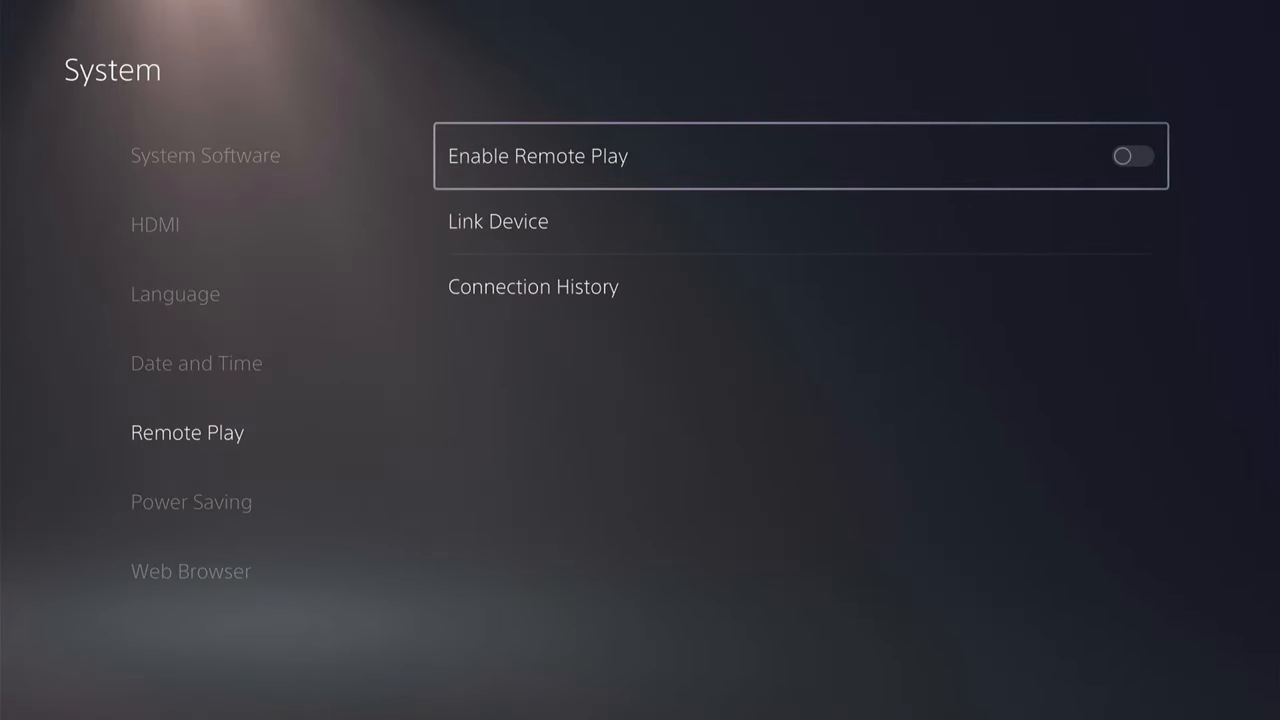
click(1138, 156)
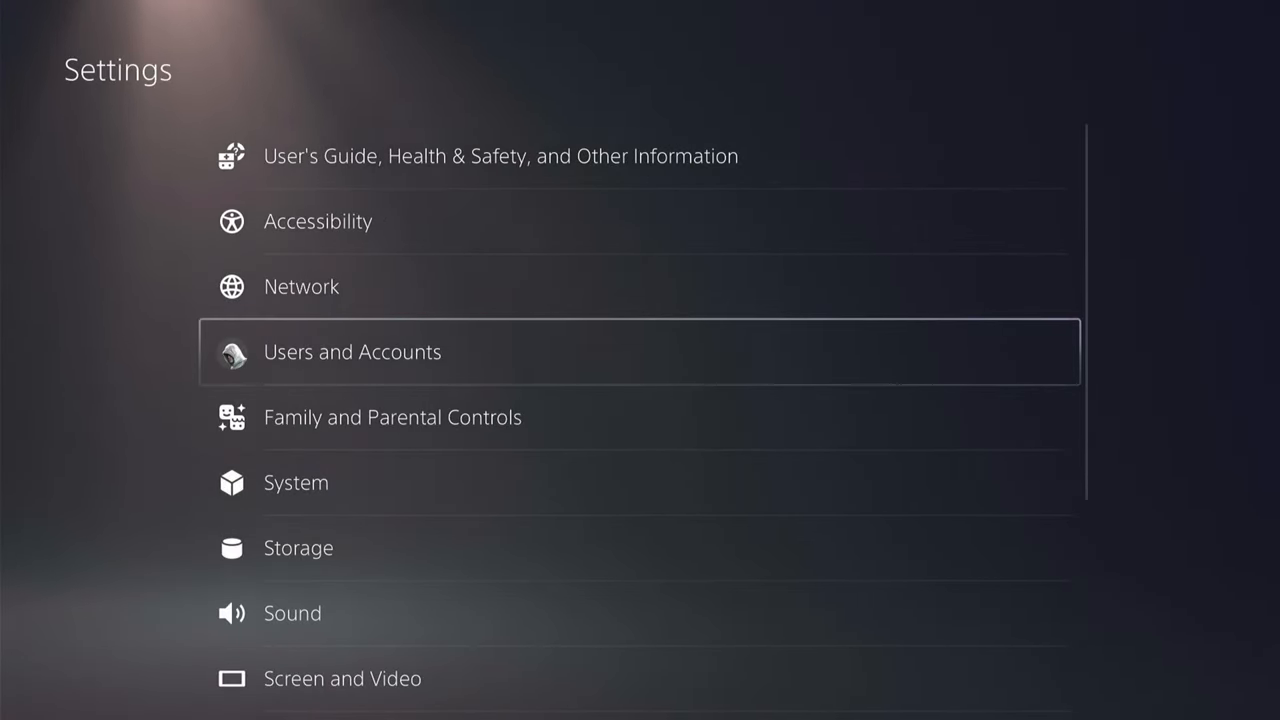
click(352, 351)
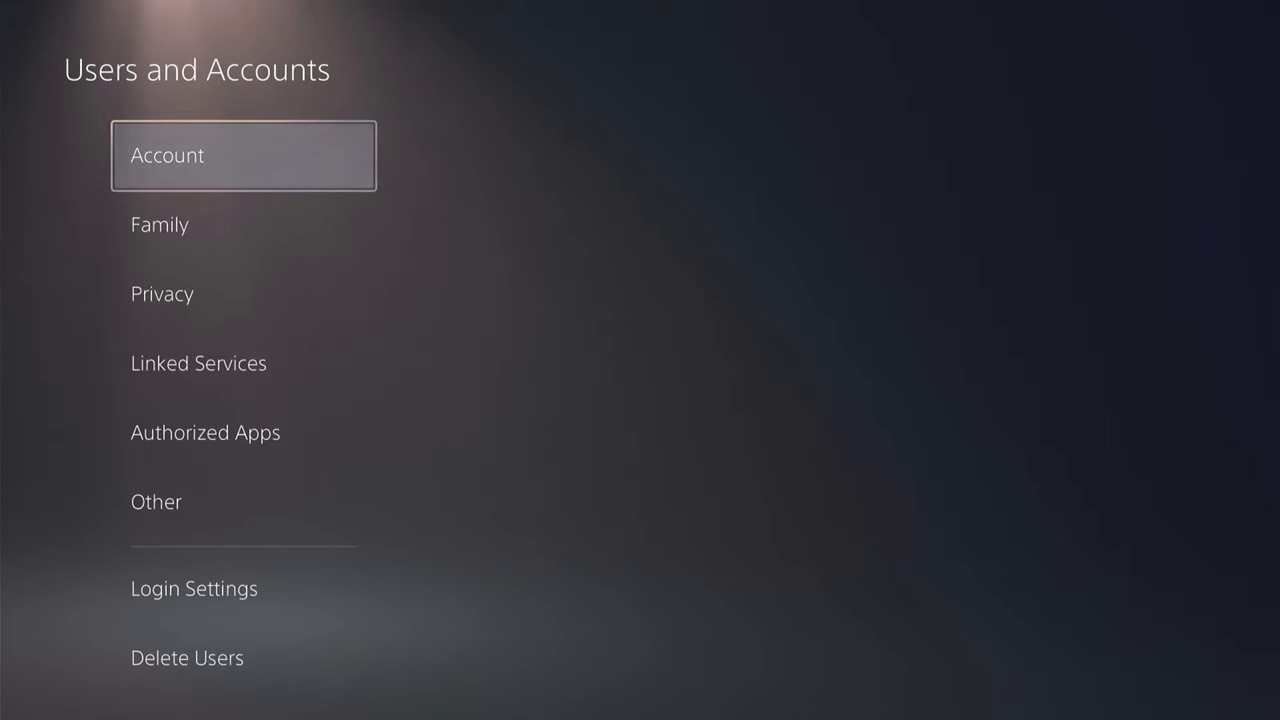
click(156, 502)
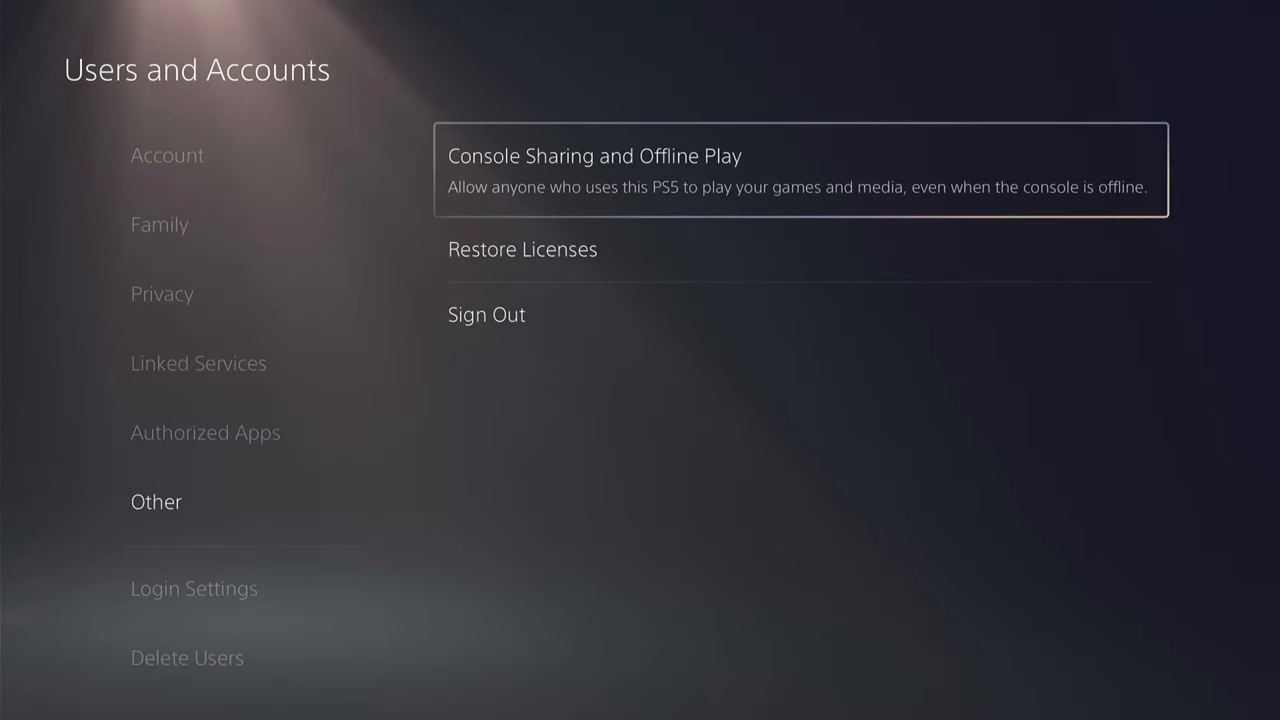
click(596, 156)
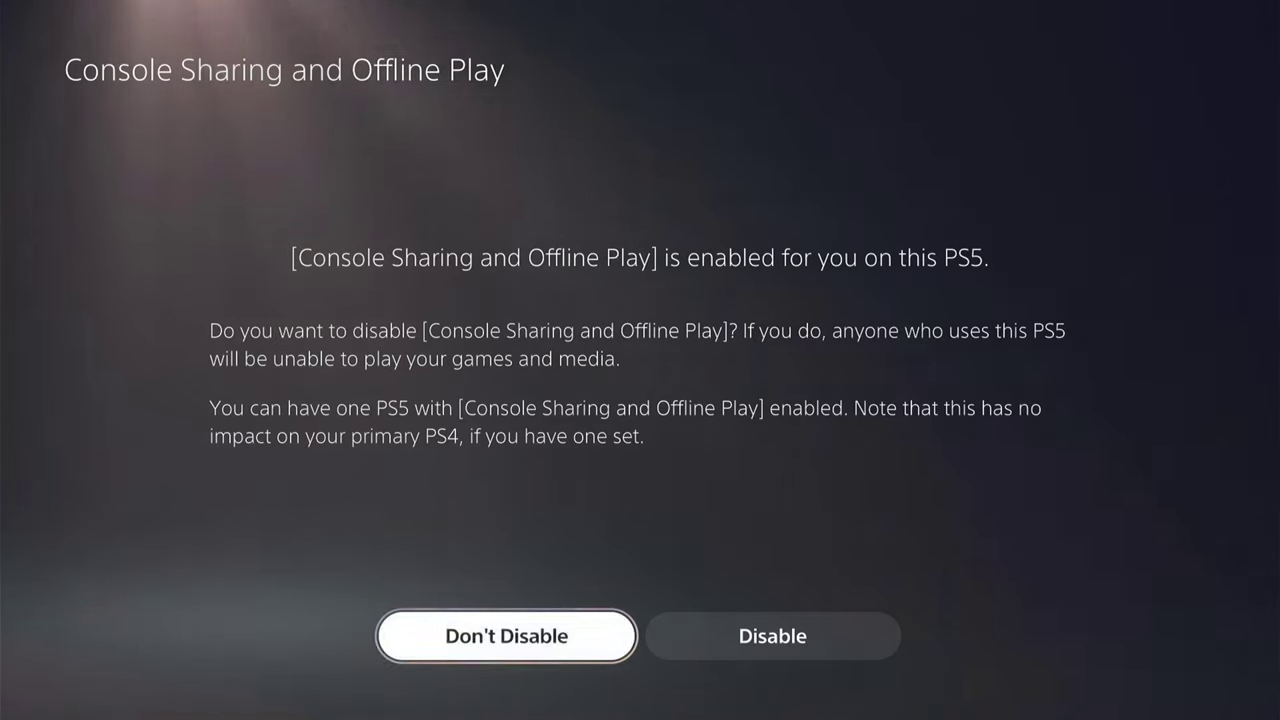
click(508, 637)
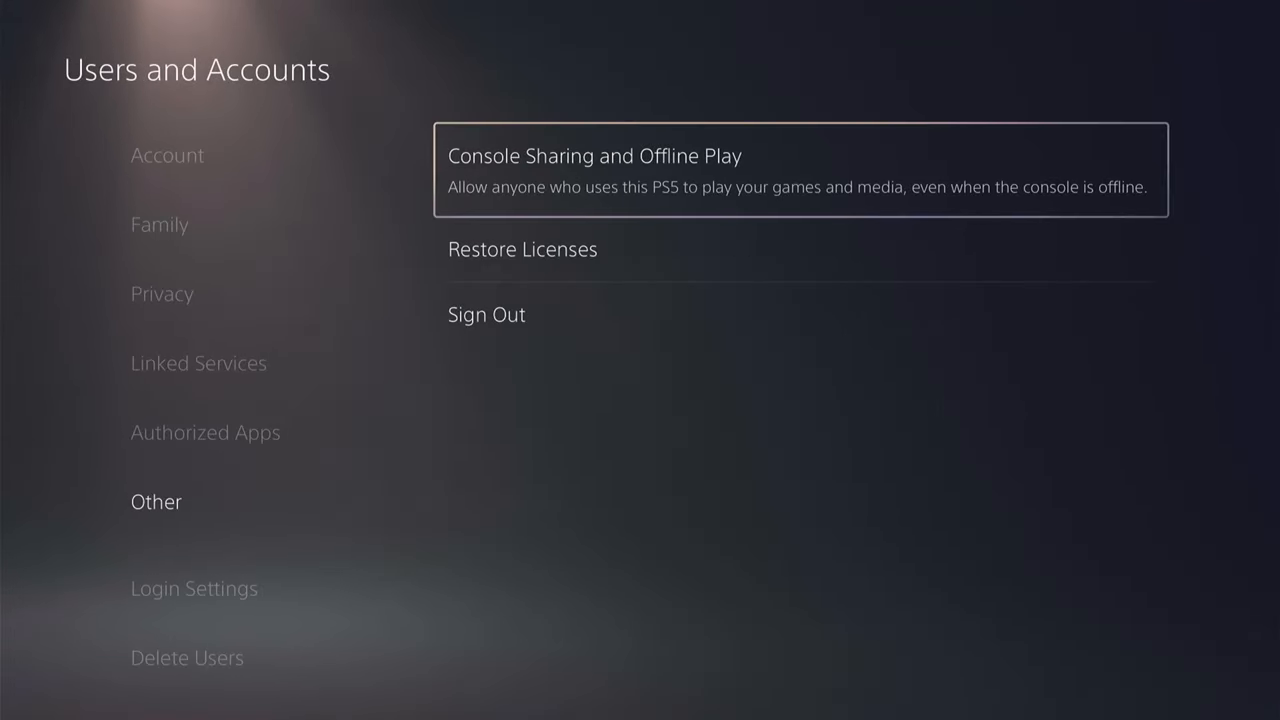
key(Escape)
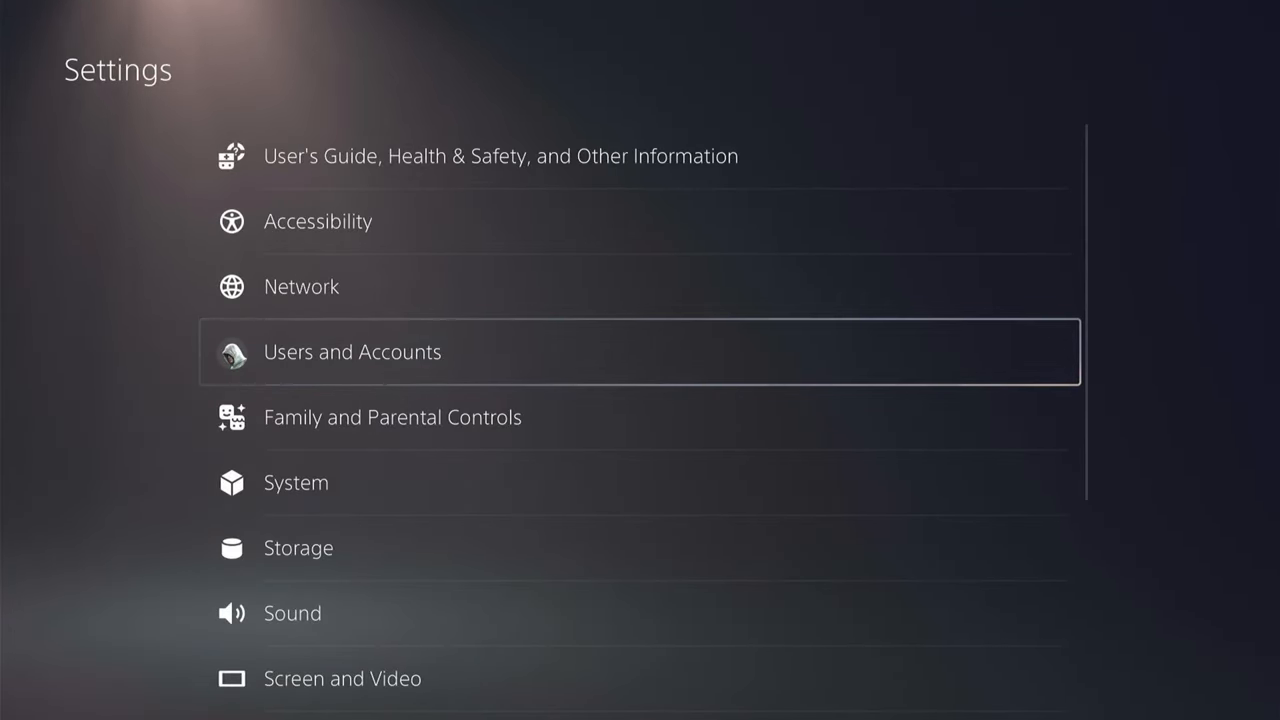
Step: Open the PS5's System settings and select an entry in its list
click(295, 483)
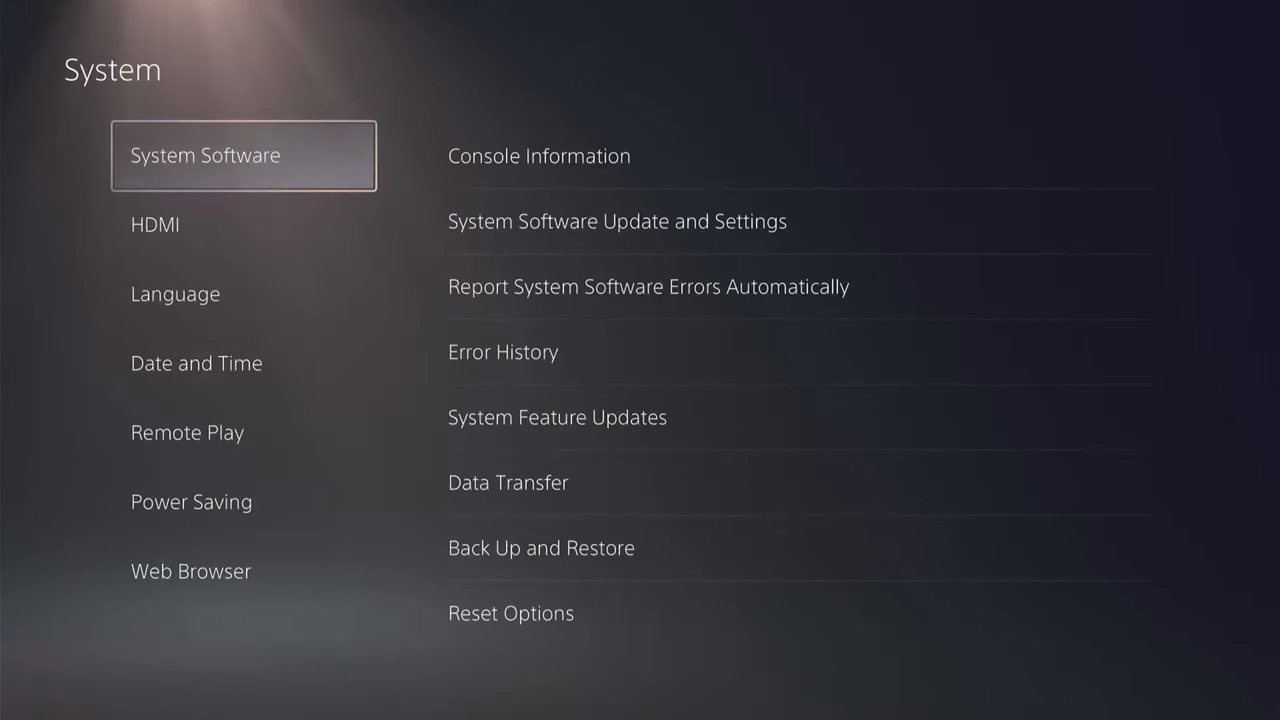
click(191, 502)
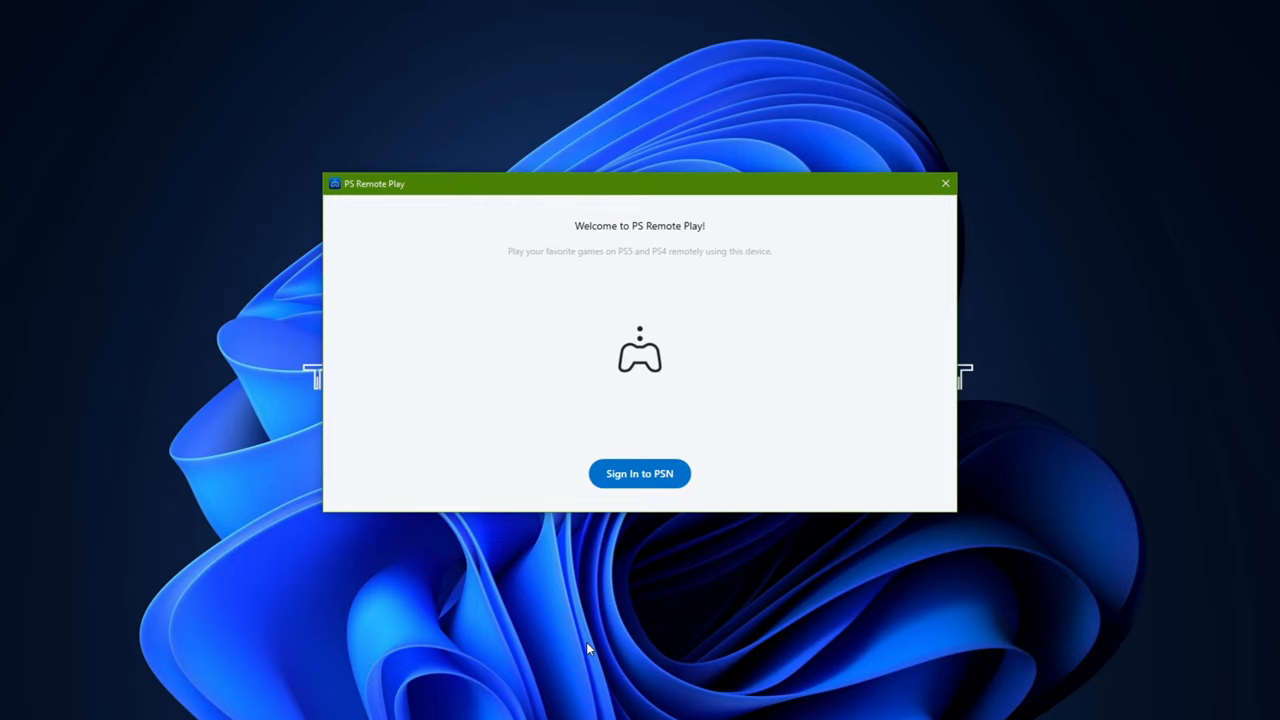
mouse_move(630, 480)
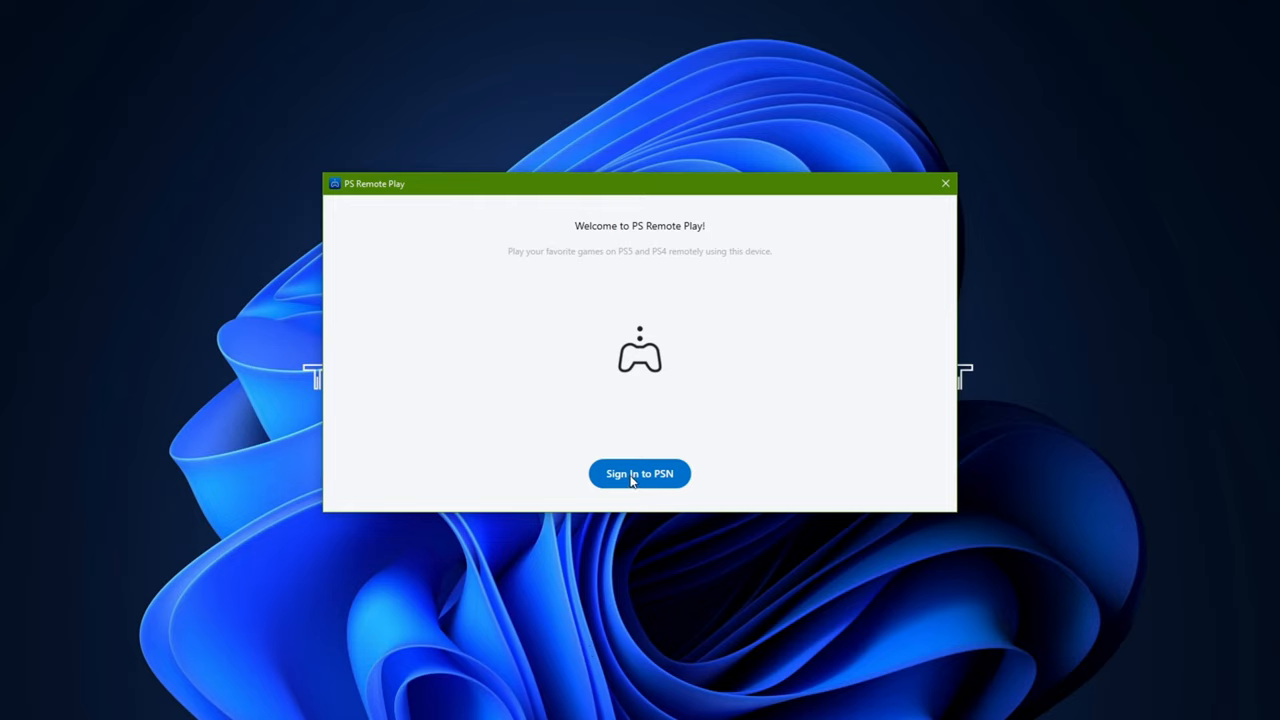
Step: Sign in to PSN with email and password, accept the data terms, and choose PS5
click(639, 473)
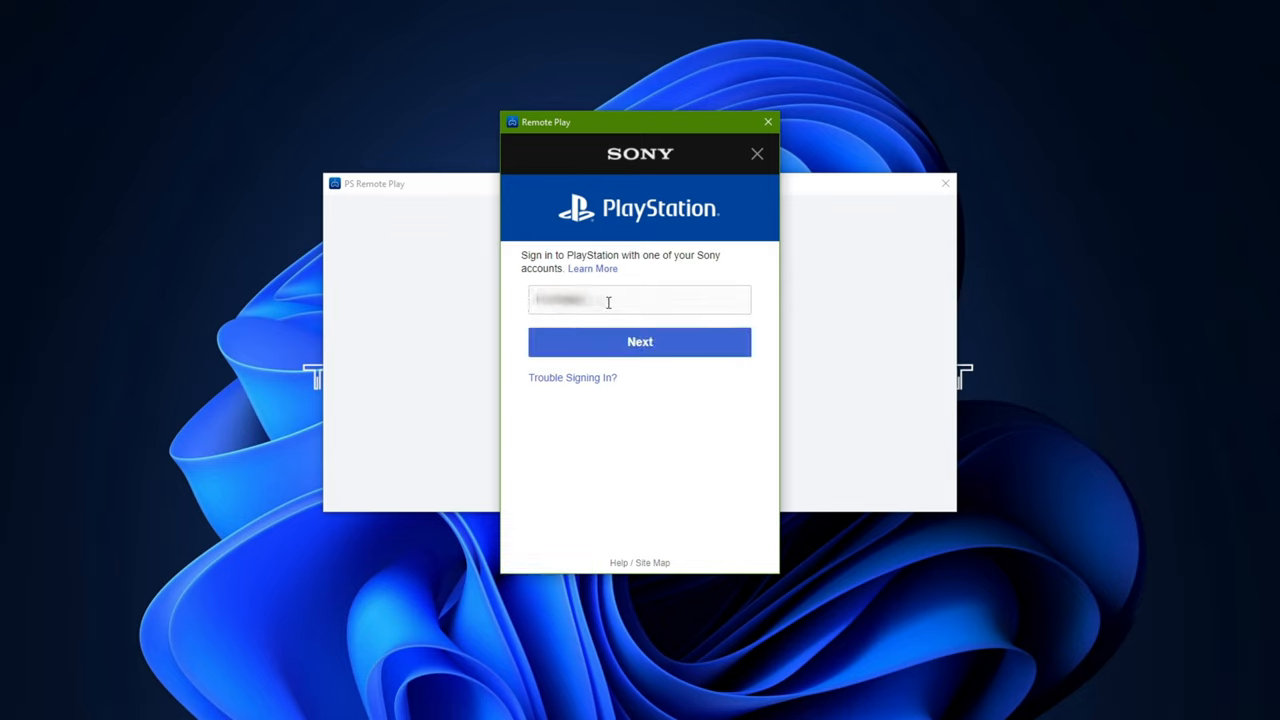
click(639, 341)
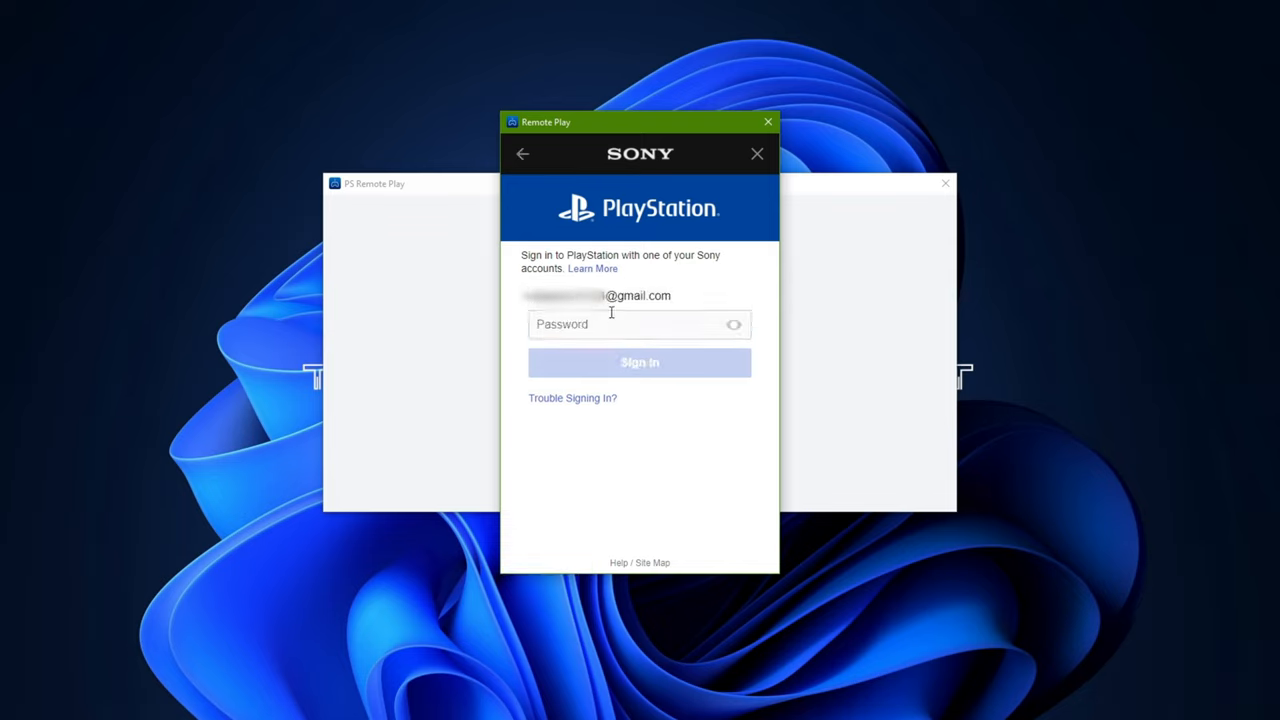
click(639, 362)
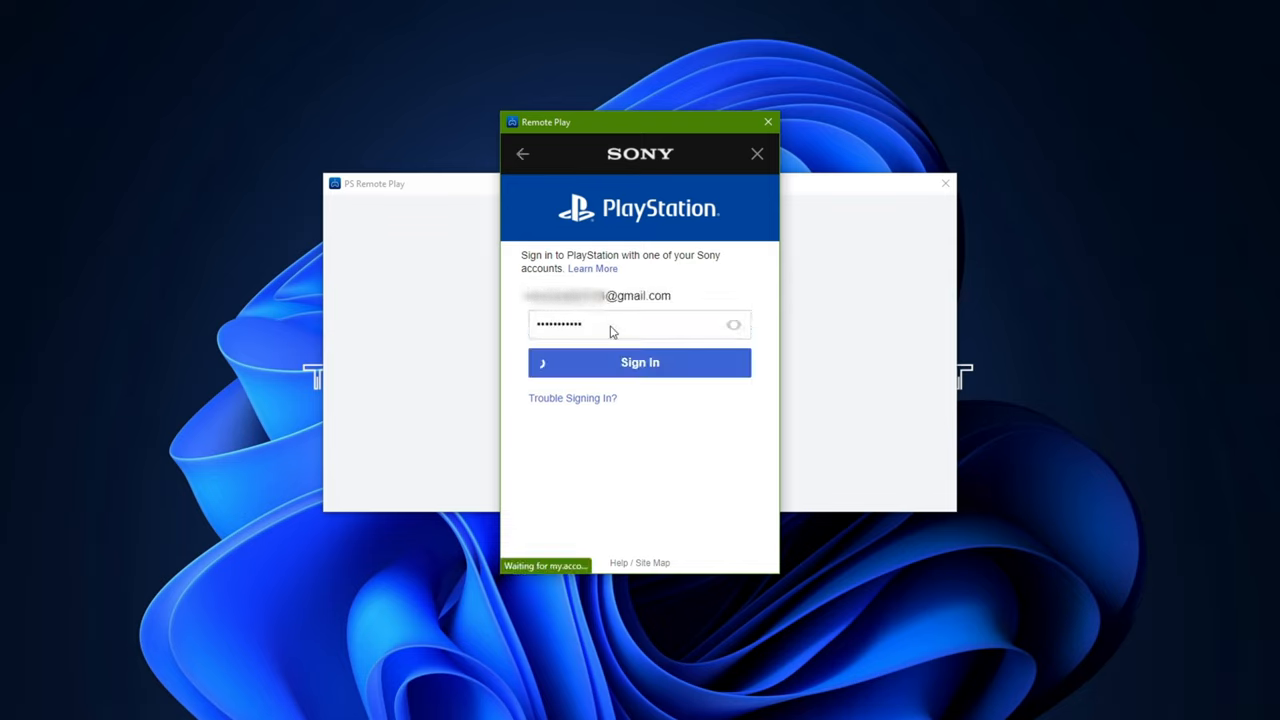
click(639, 362)
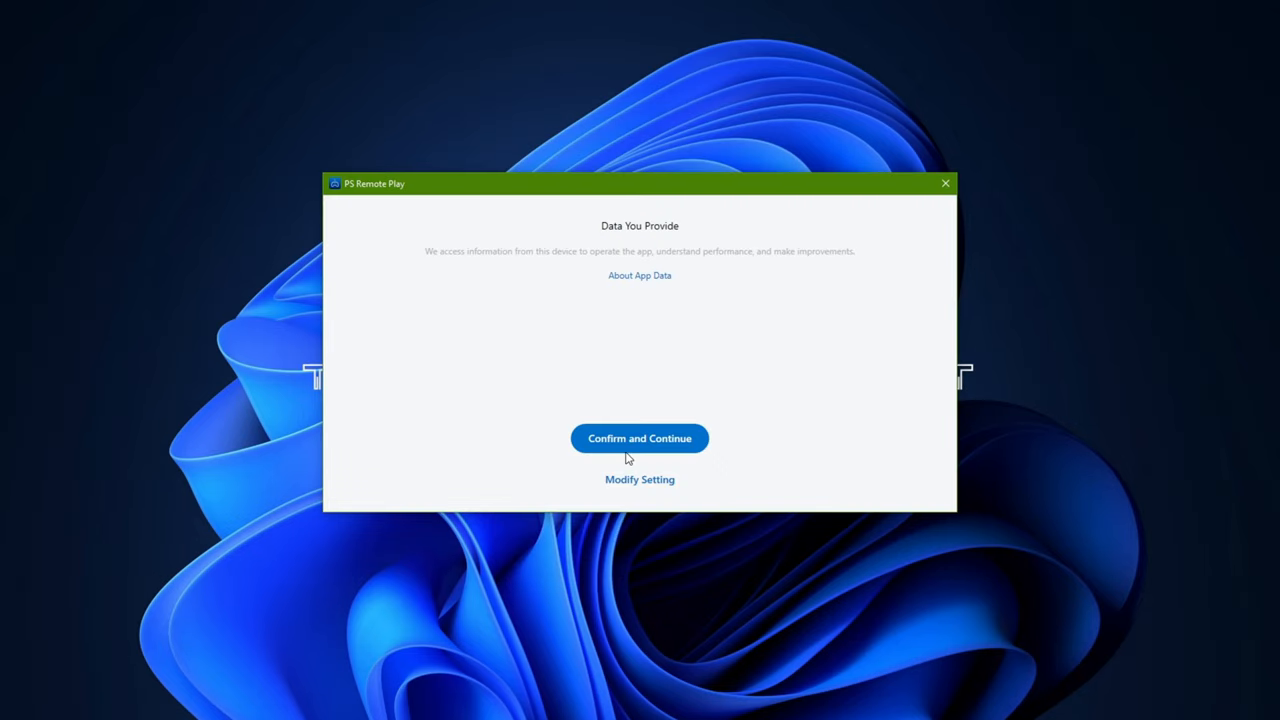
click(639, 438)
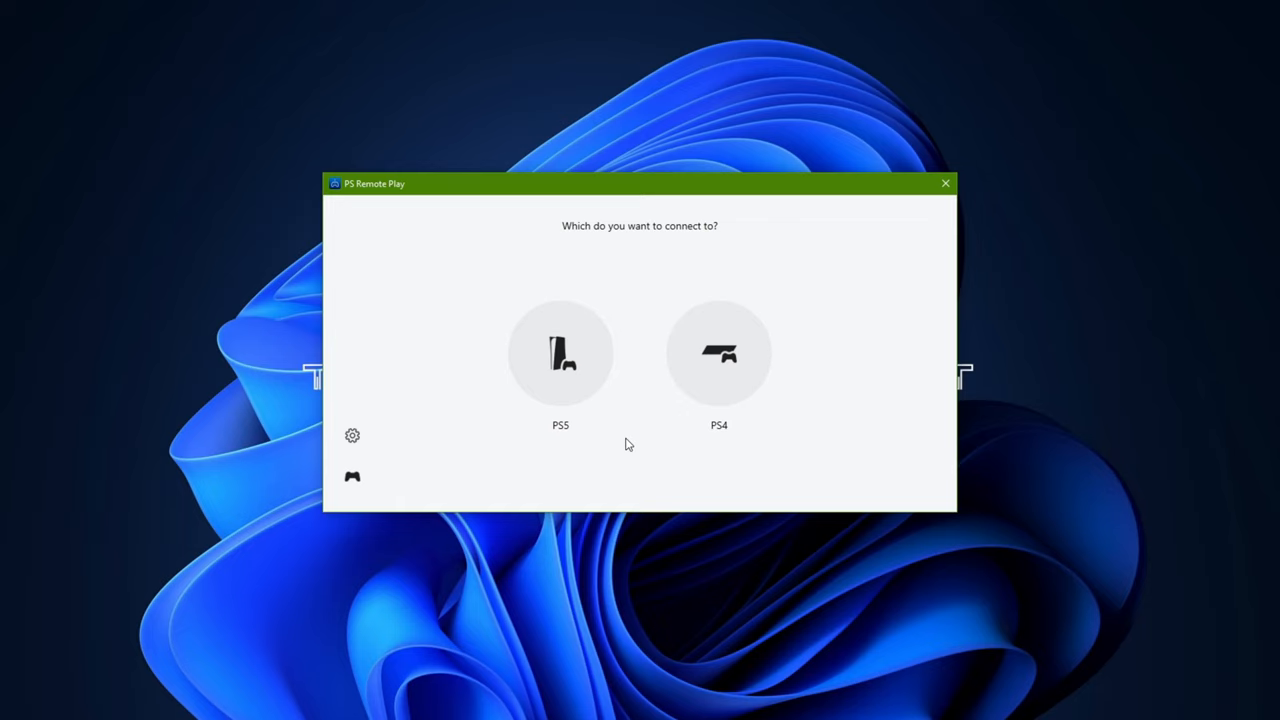
mouse_move(543, 358)
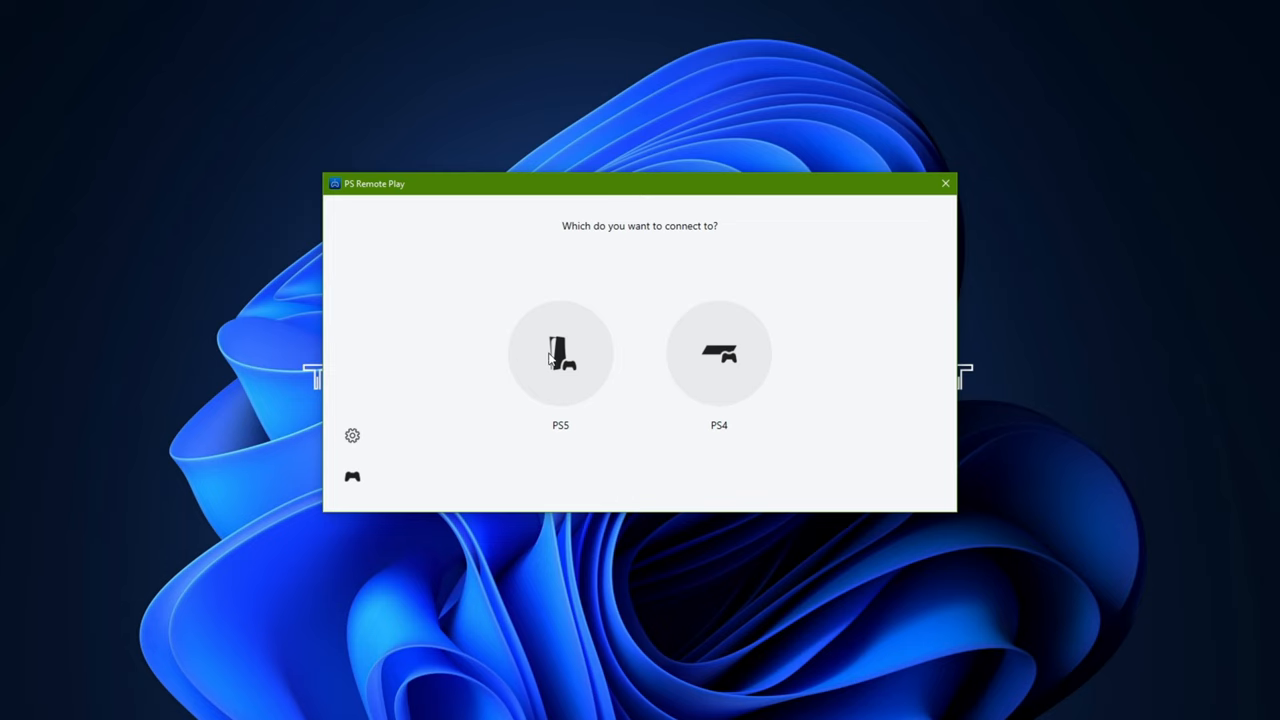
click(560, 355)
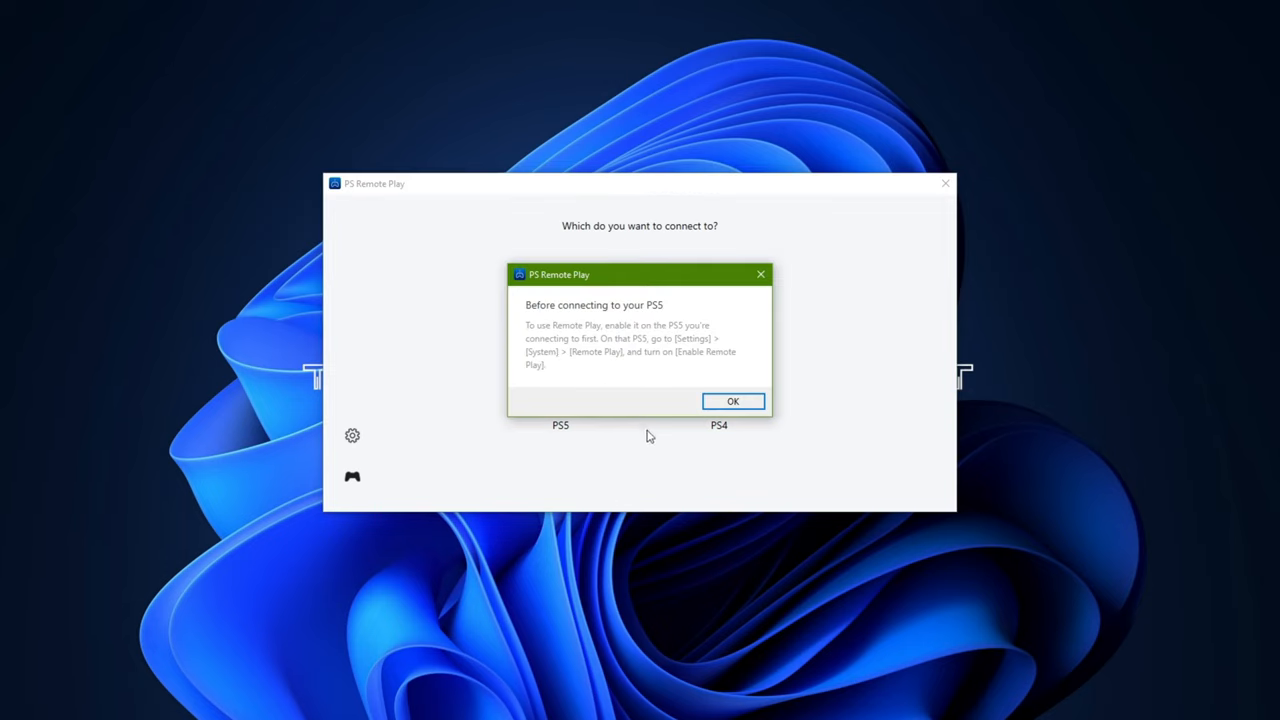
Step: Dismiss the 'Before connecting to your PS5' notice with OK
click(733, 401)
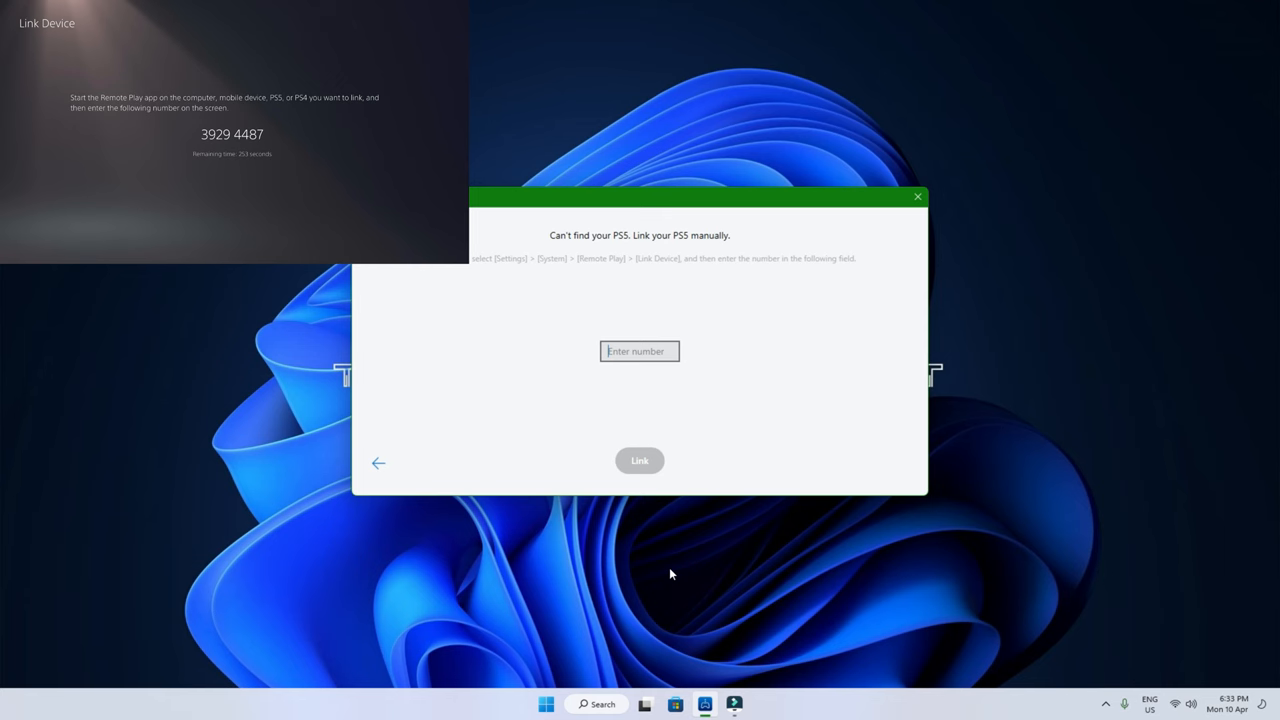
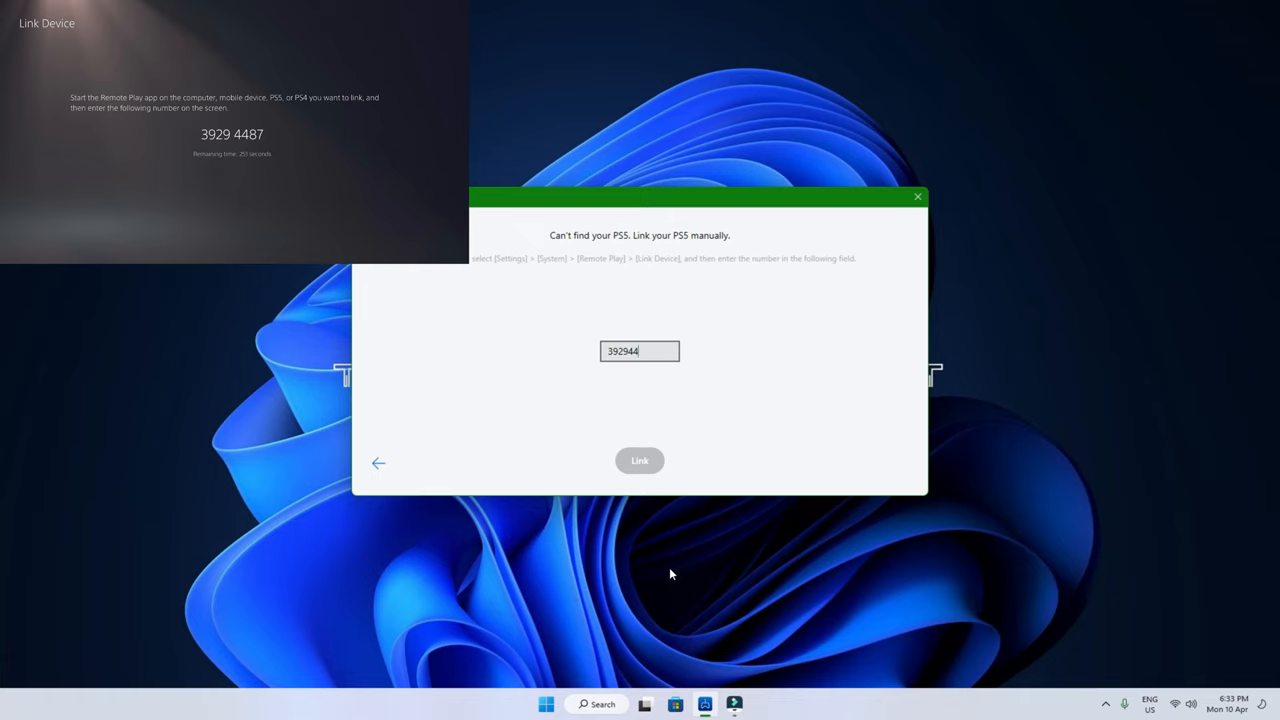
click(639, 460)
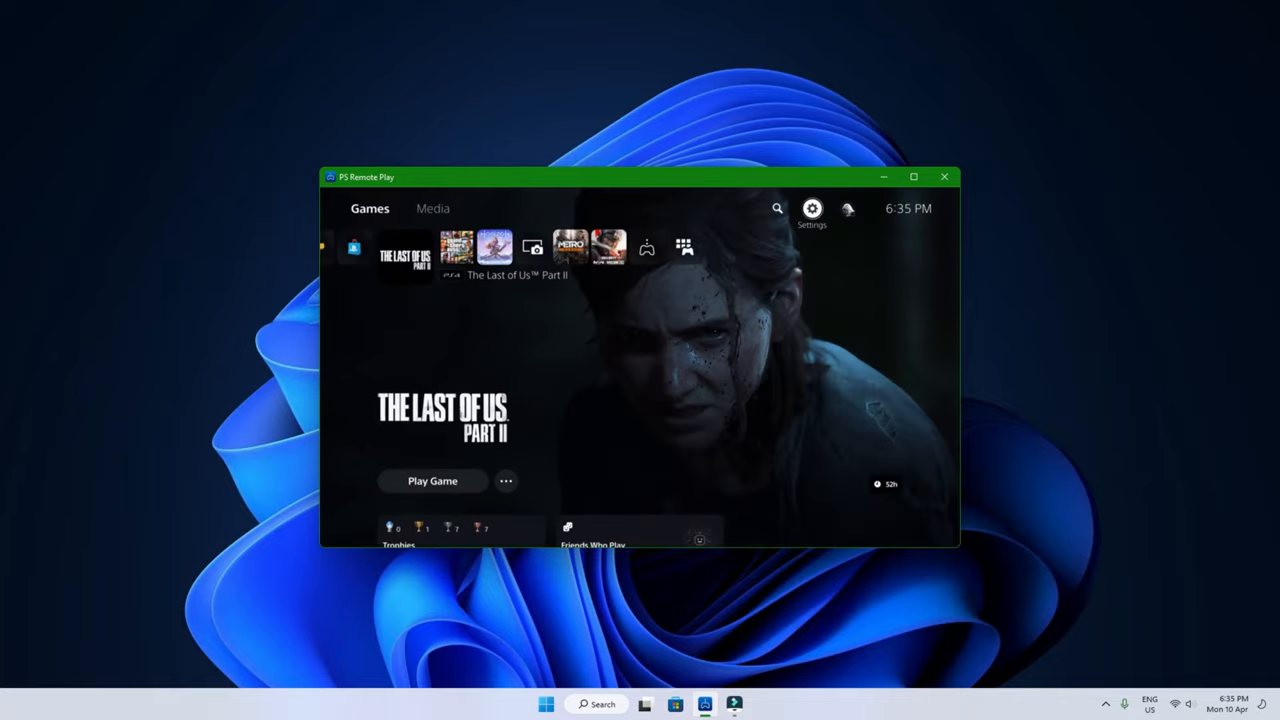
click(405, 248)
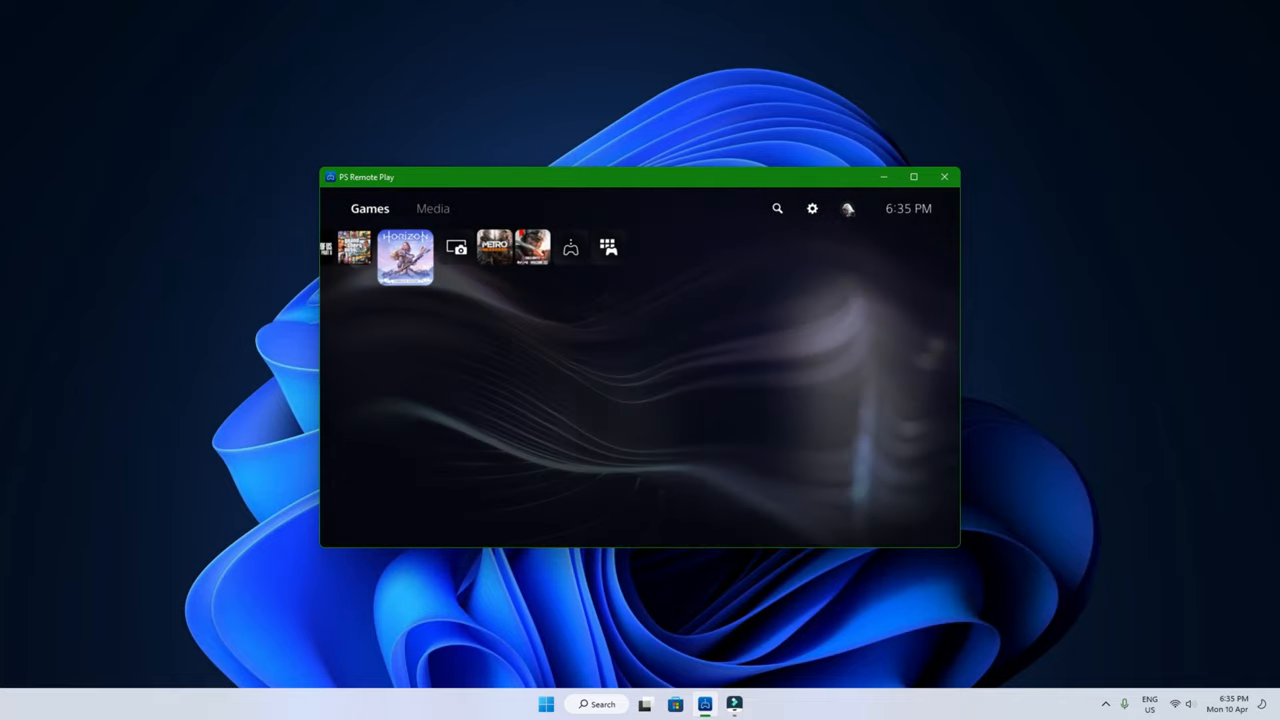